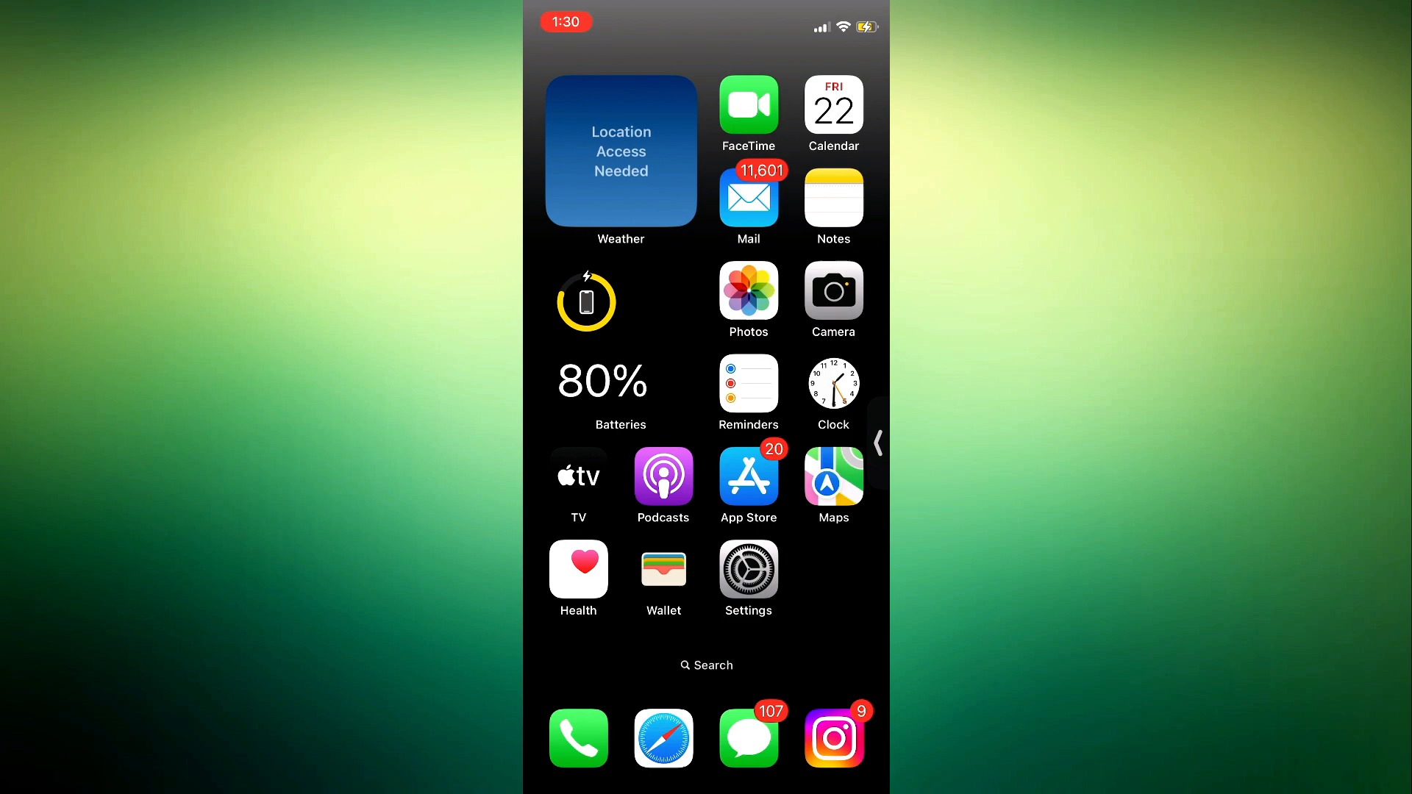
Launch YouTube from the second home screen page and show the You account page
scroll(left, 3)
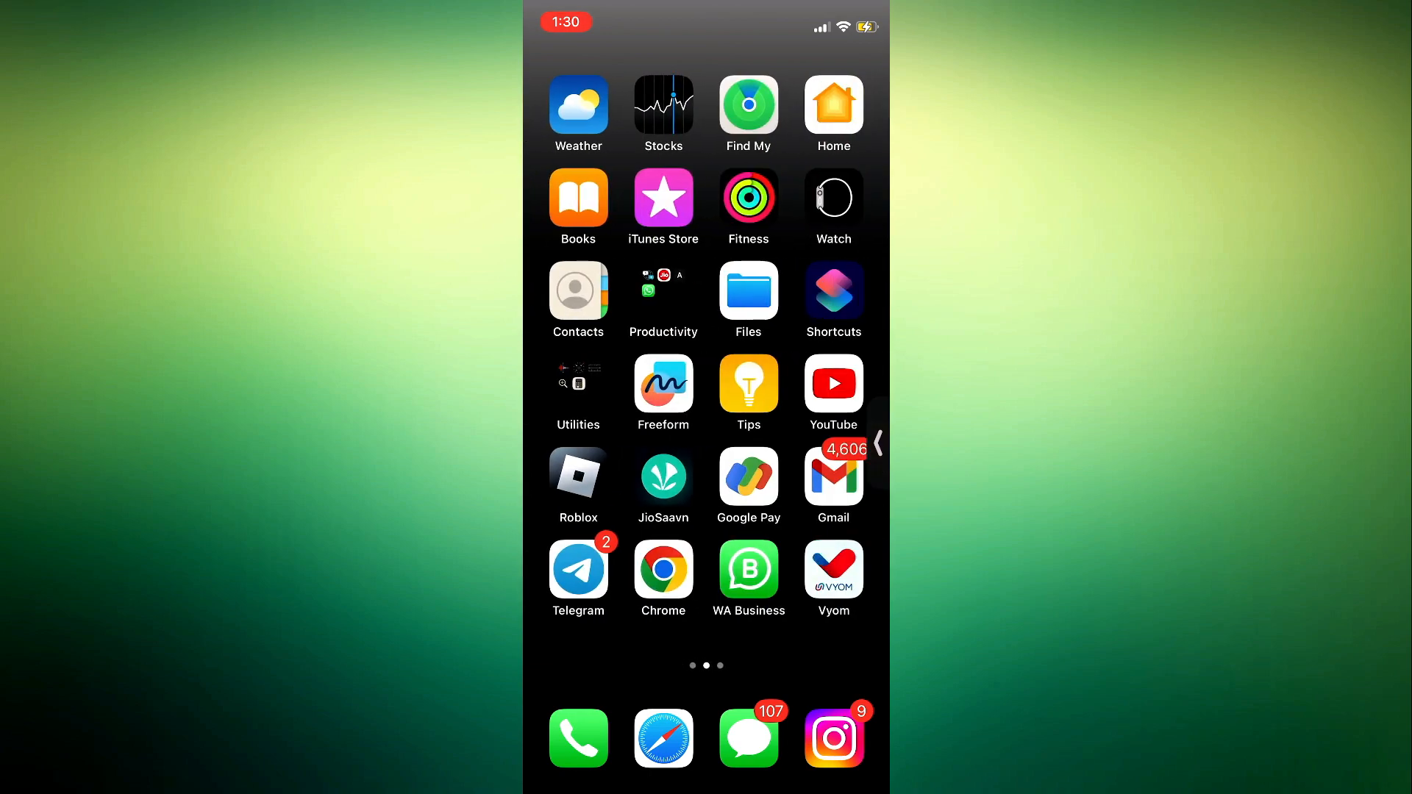
click(832, 382)
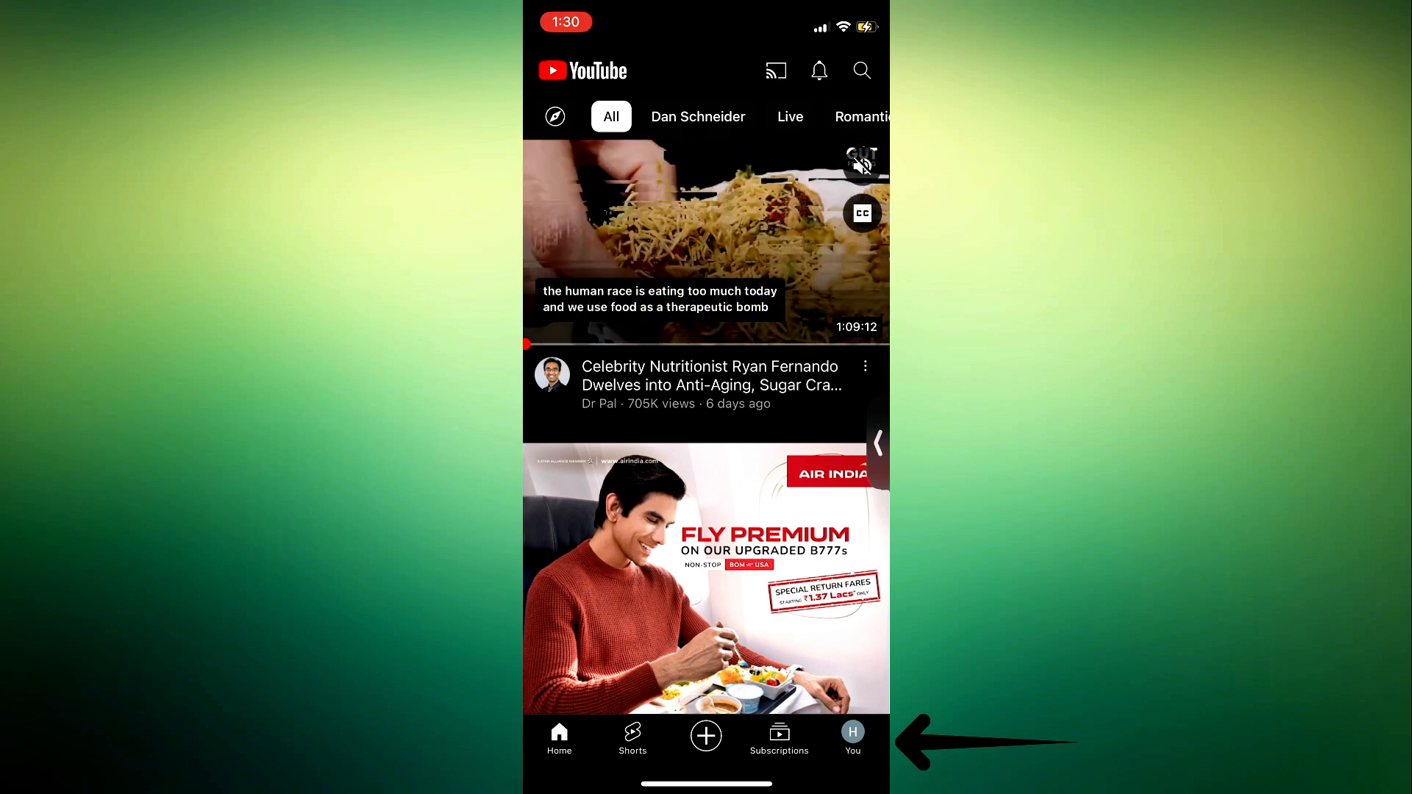
click(851, 739)
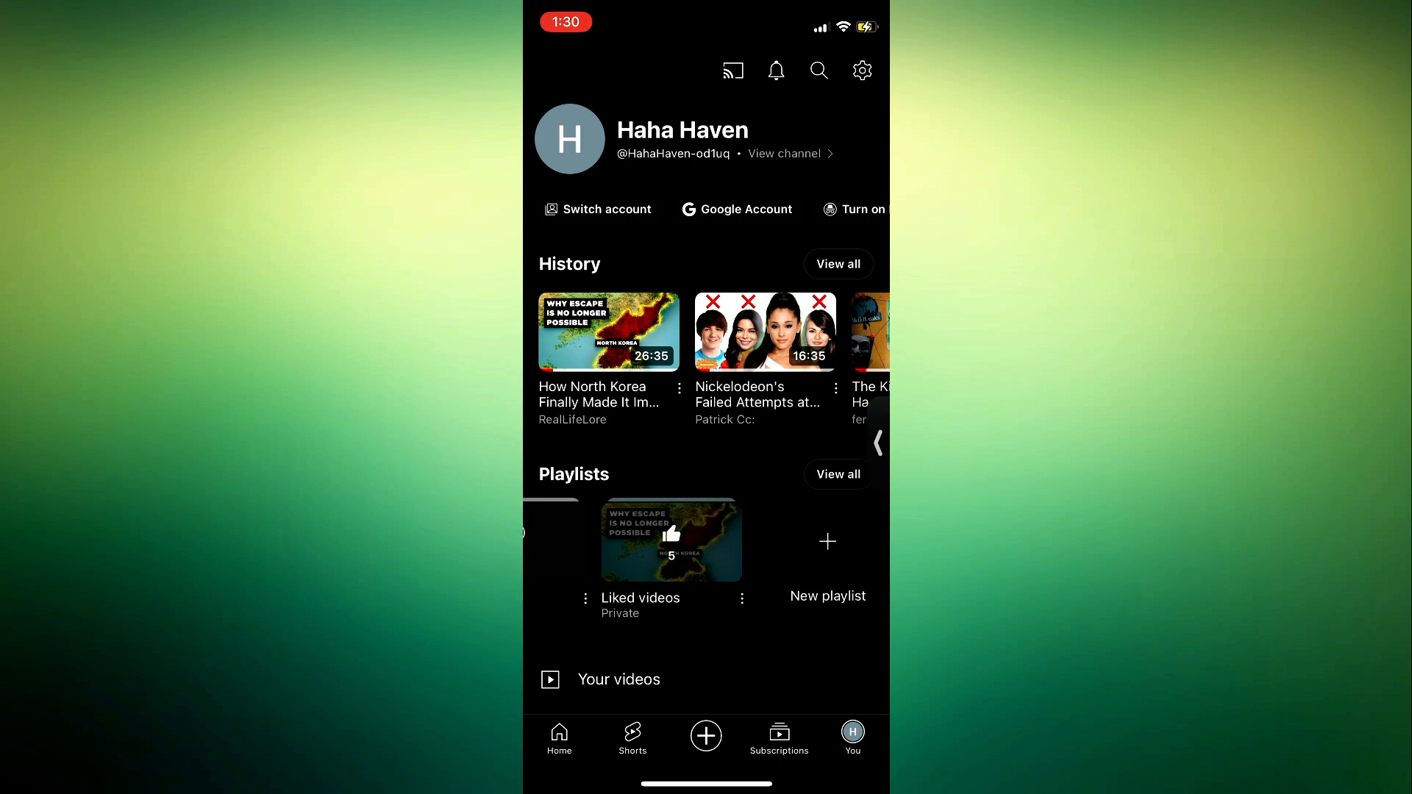
Remove the Nickelodeon video from the Liked videos playlist, leaving four entries
click(671, 541)
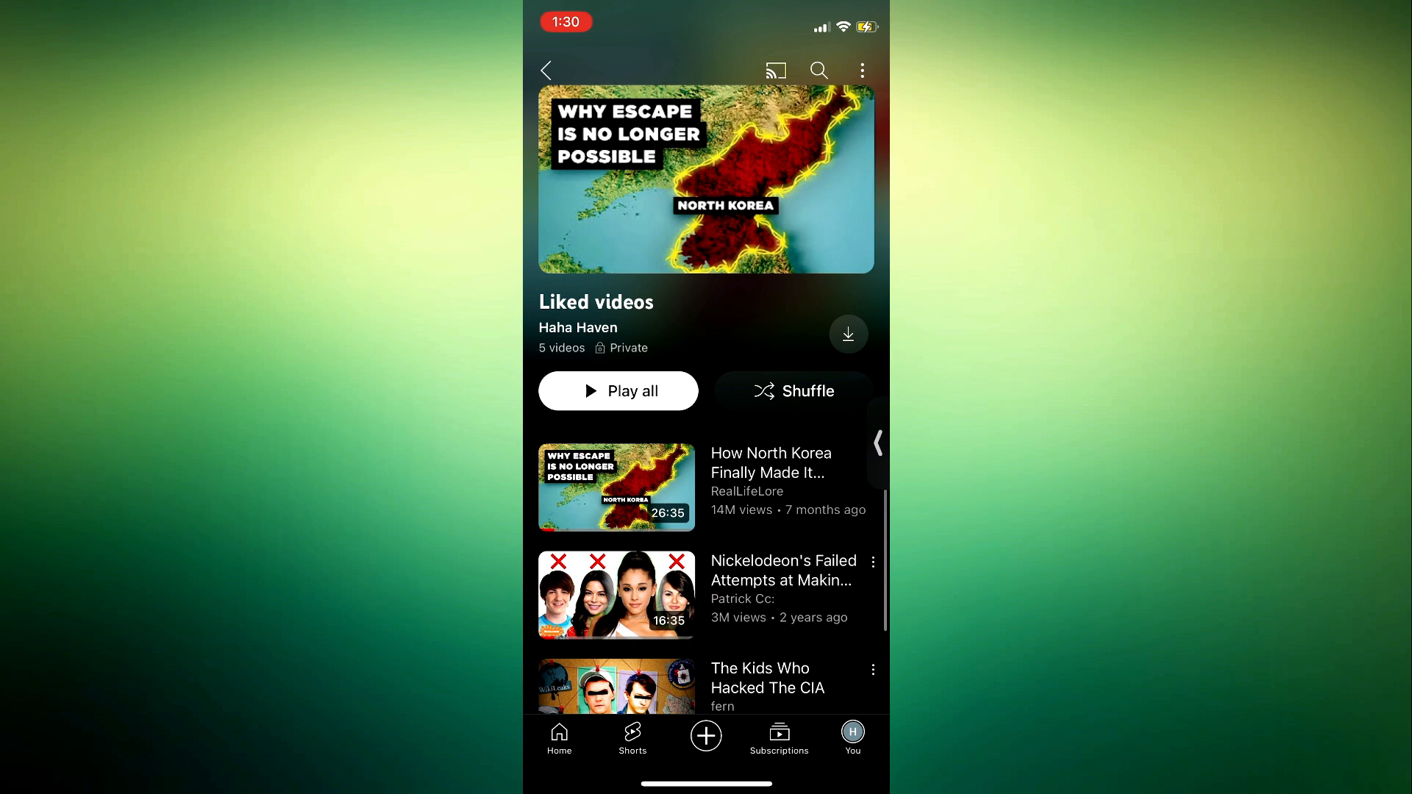
scroll(down, 3)
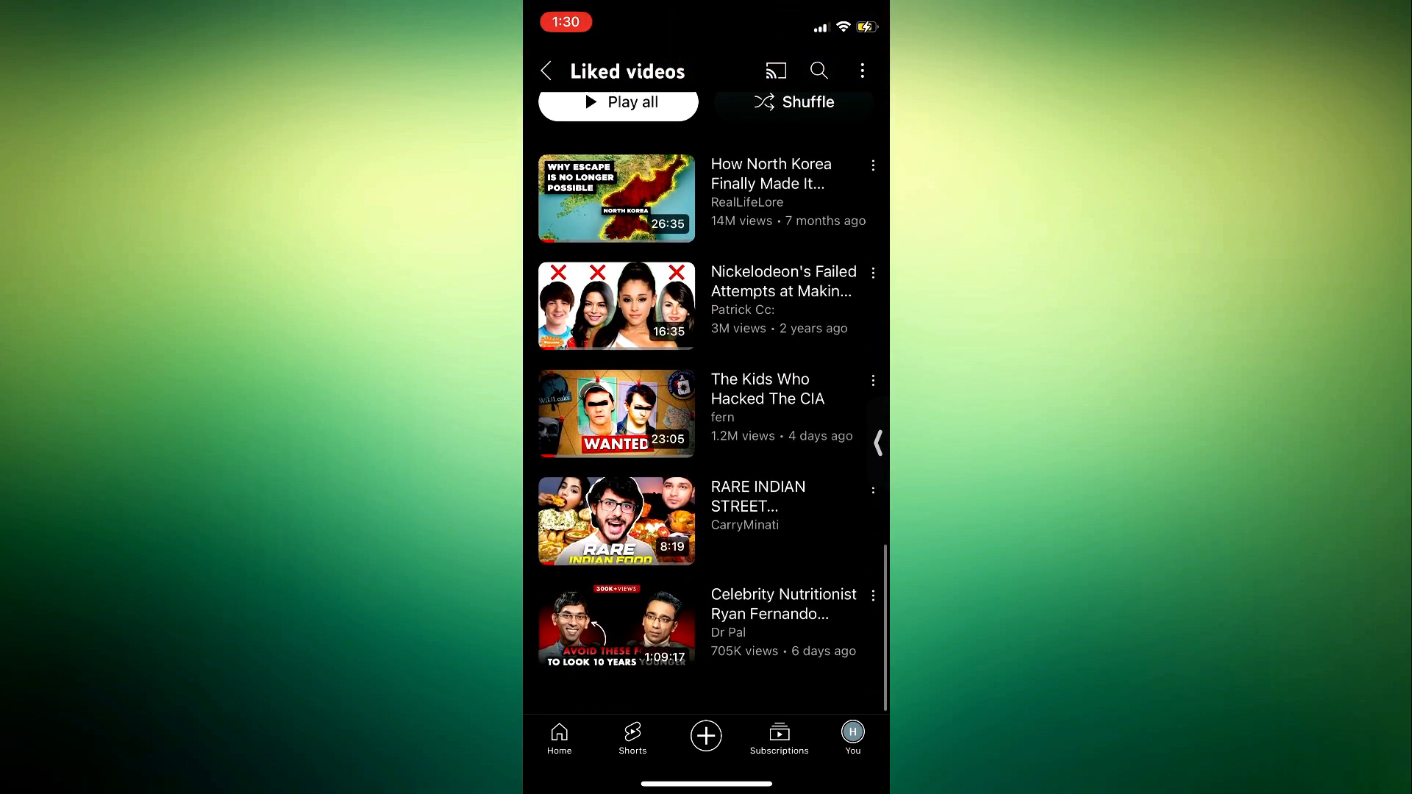
scroll(down, 3)
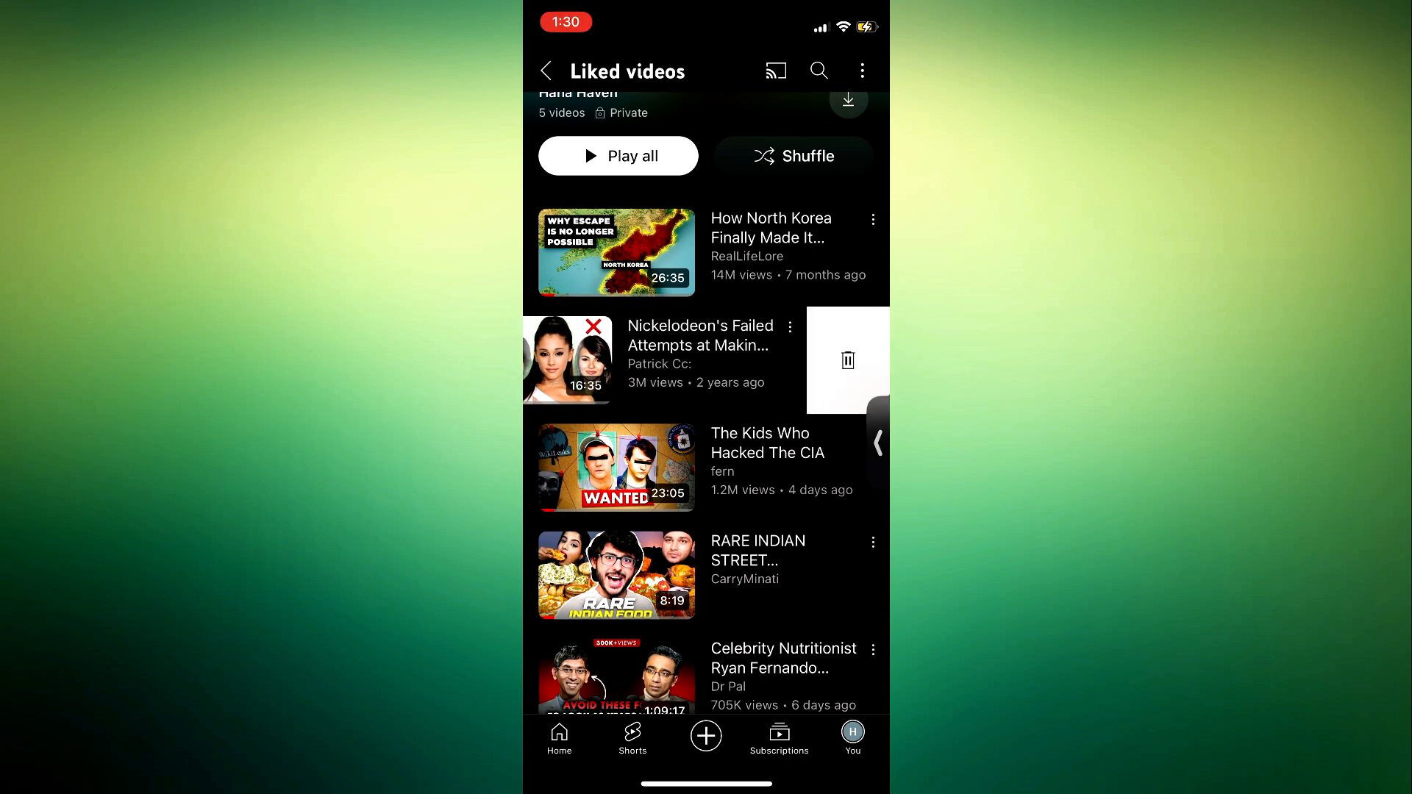
click(846, 360)
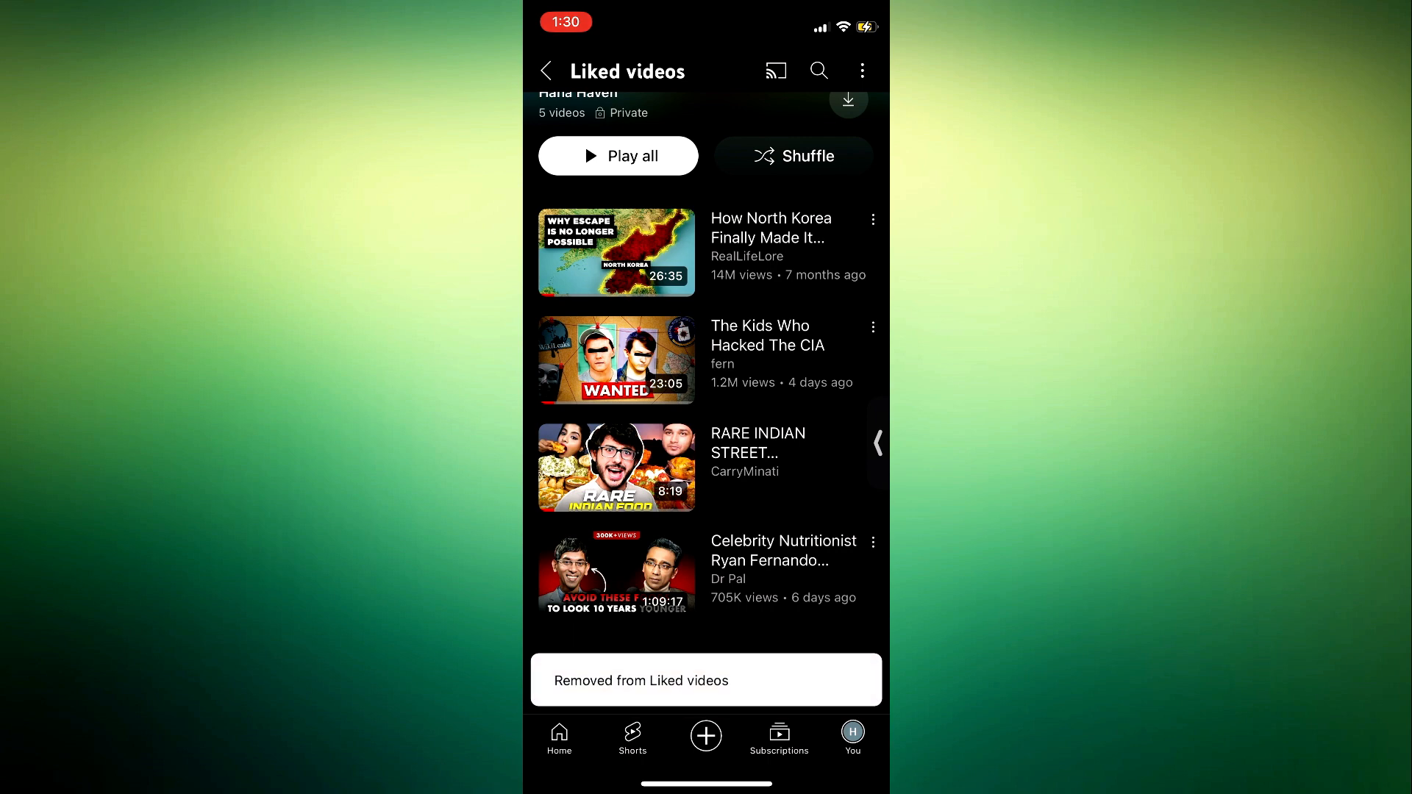
scroll(down, 3)
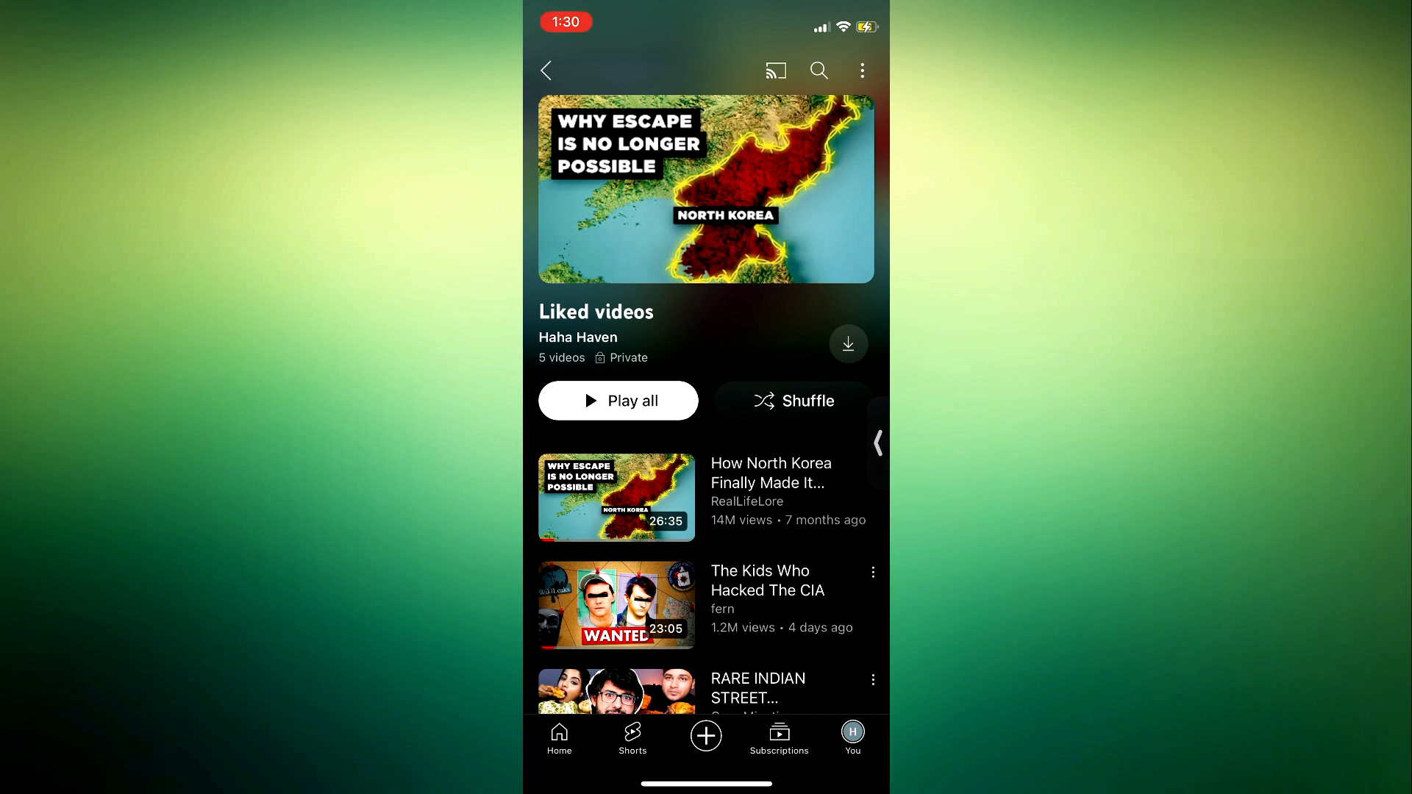
Return to the profile page and go through settings to the YouTube History page
click(545, 71)
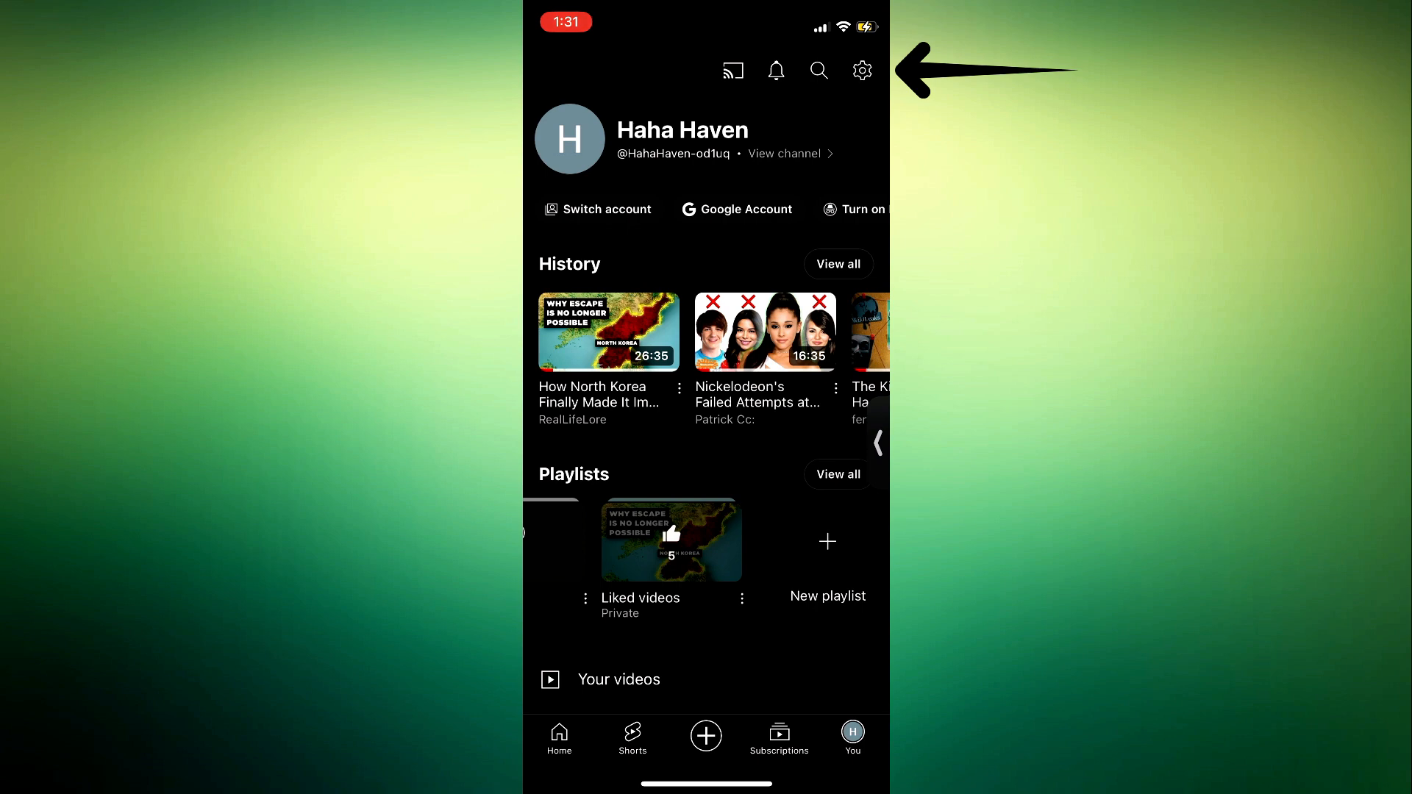
click(862, 71)
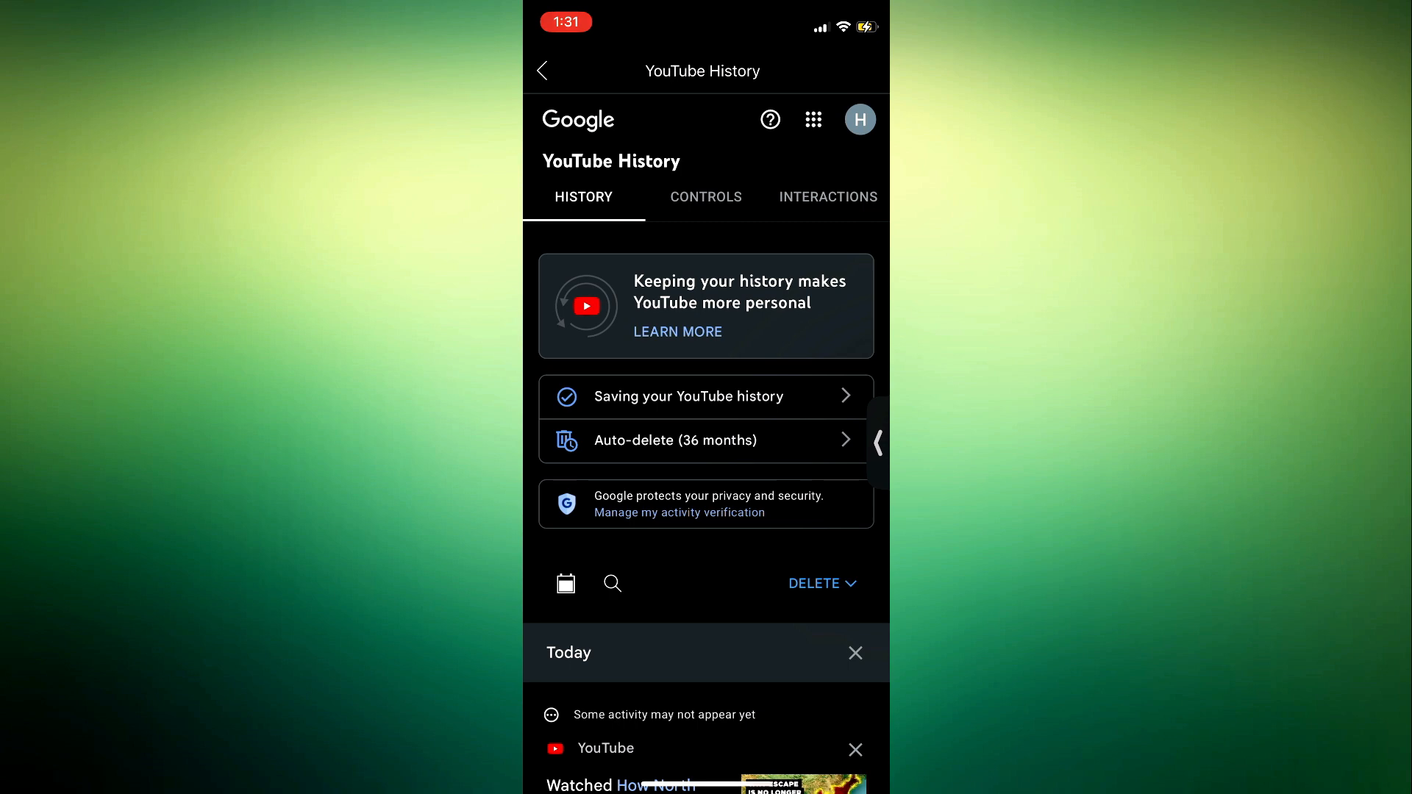
Open Video likes and dislikes under the Interactions tab in My Activity
click(827, 196)
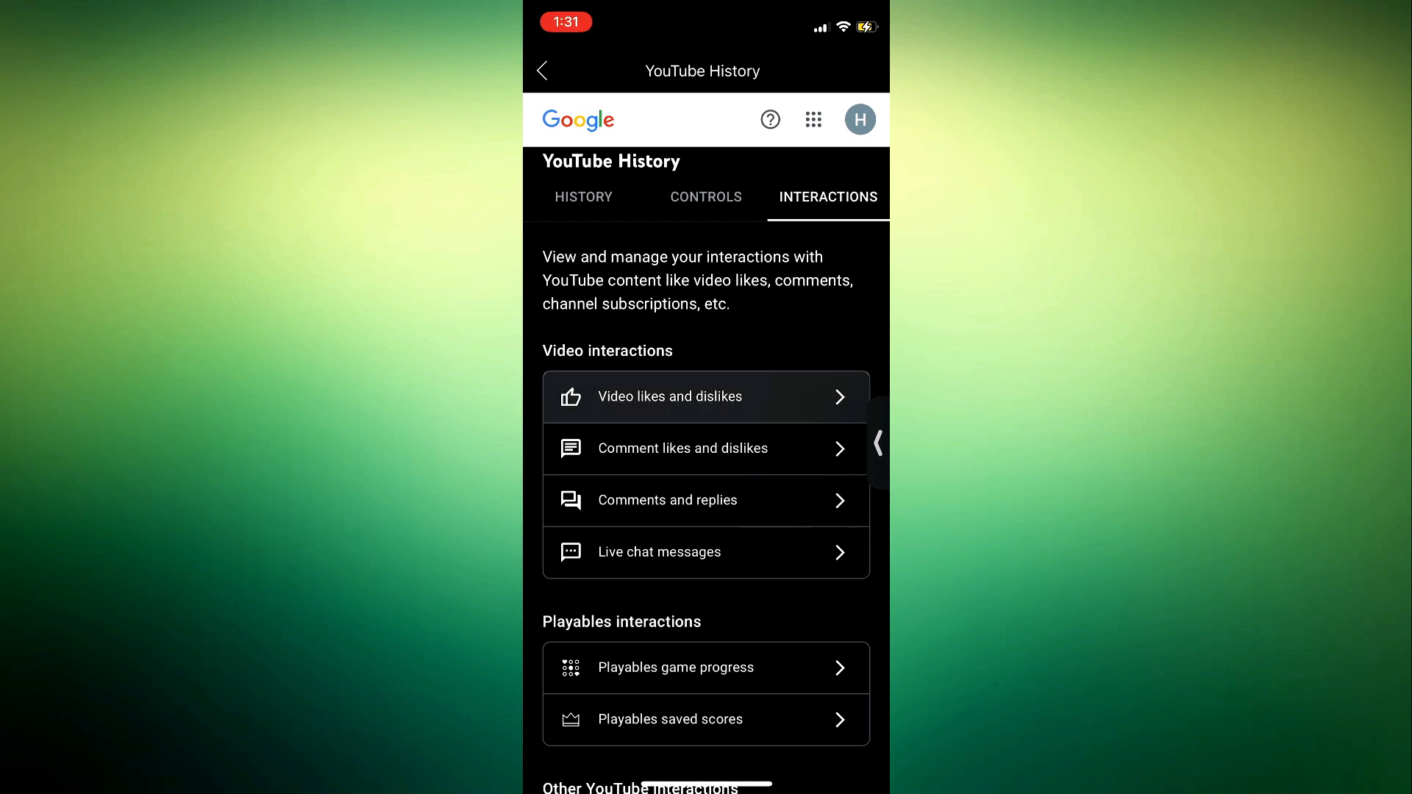
click(669, 396)
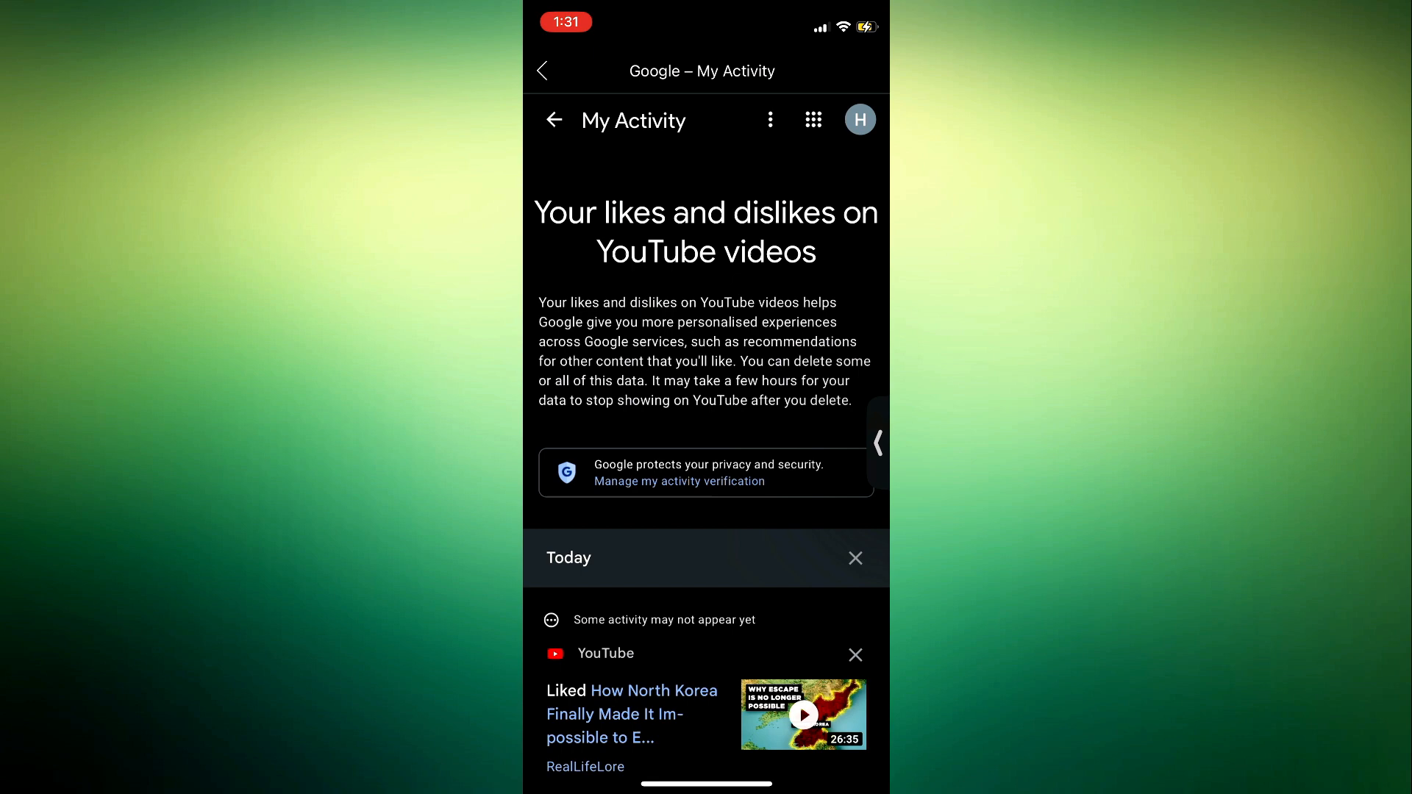
Browse the four liked videos and open the My Activity options menu with Delete all
scroll(down, 3)
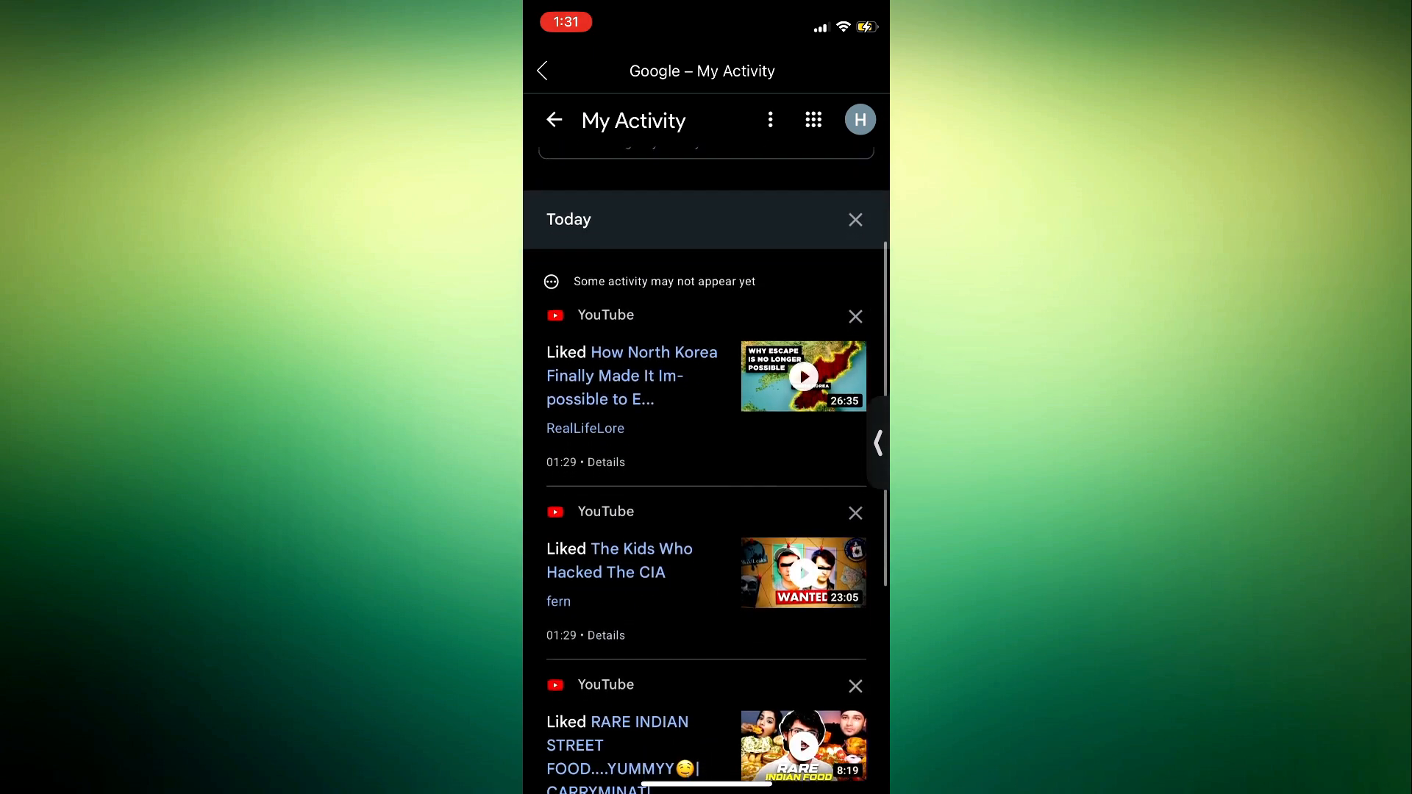
scroll(down, 3)
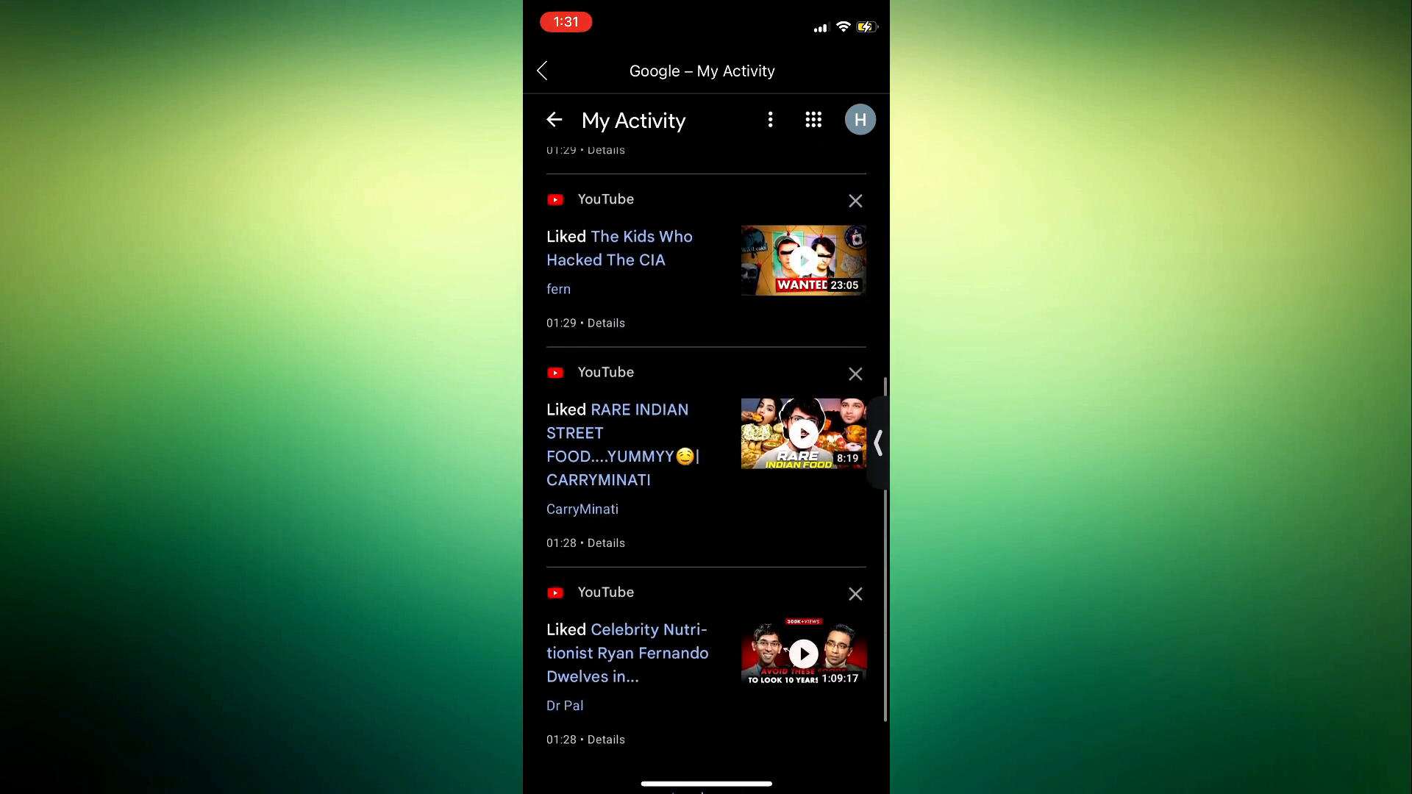
scroll(down, 3)
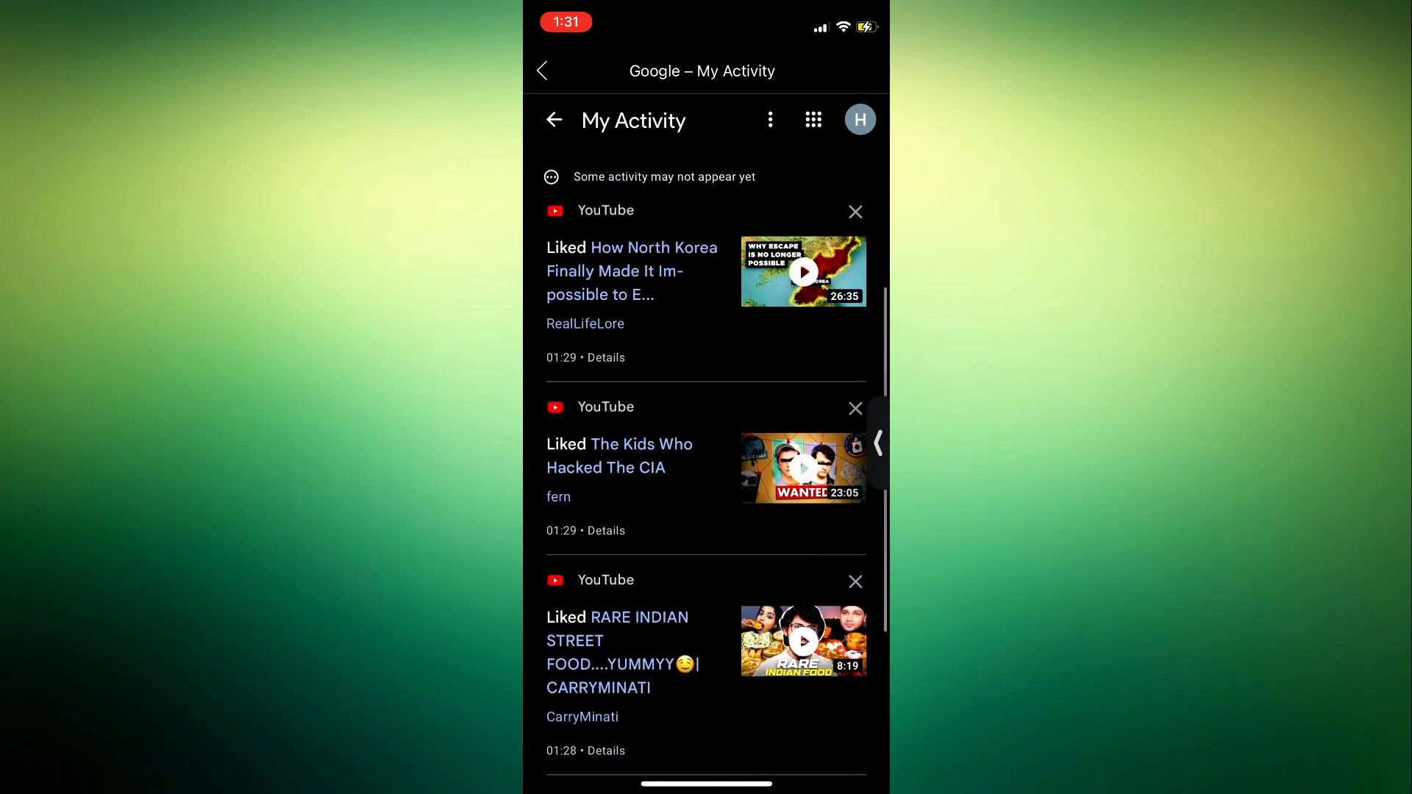
scroll(down, 3)
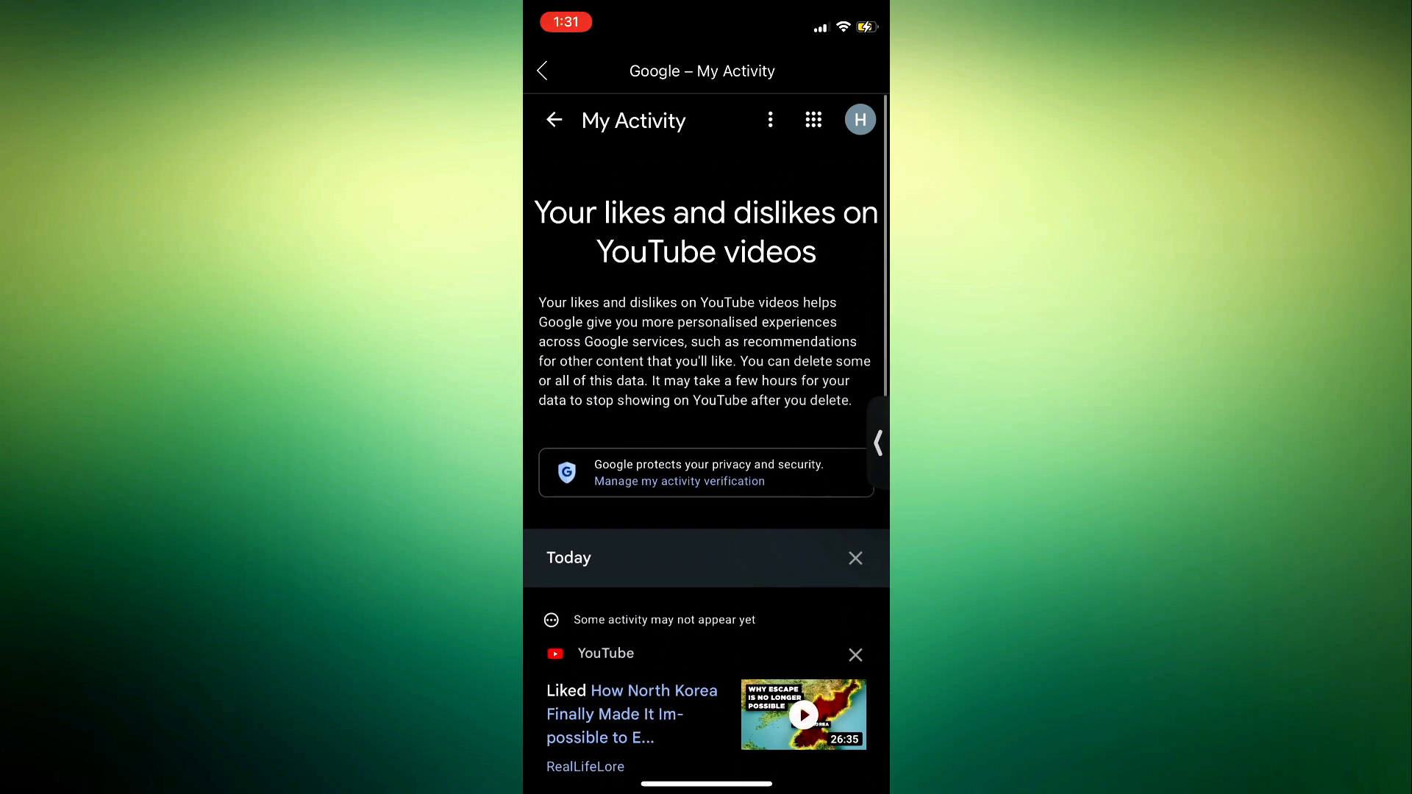
click(770, 119)
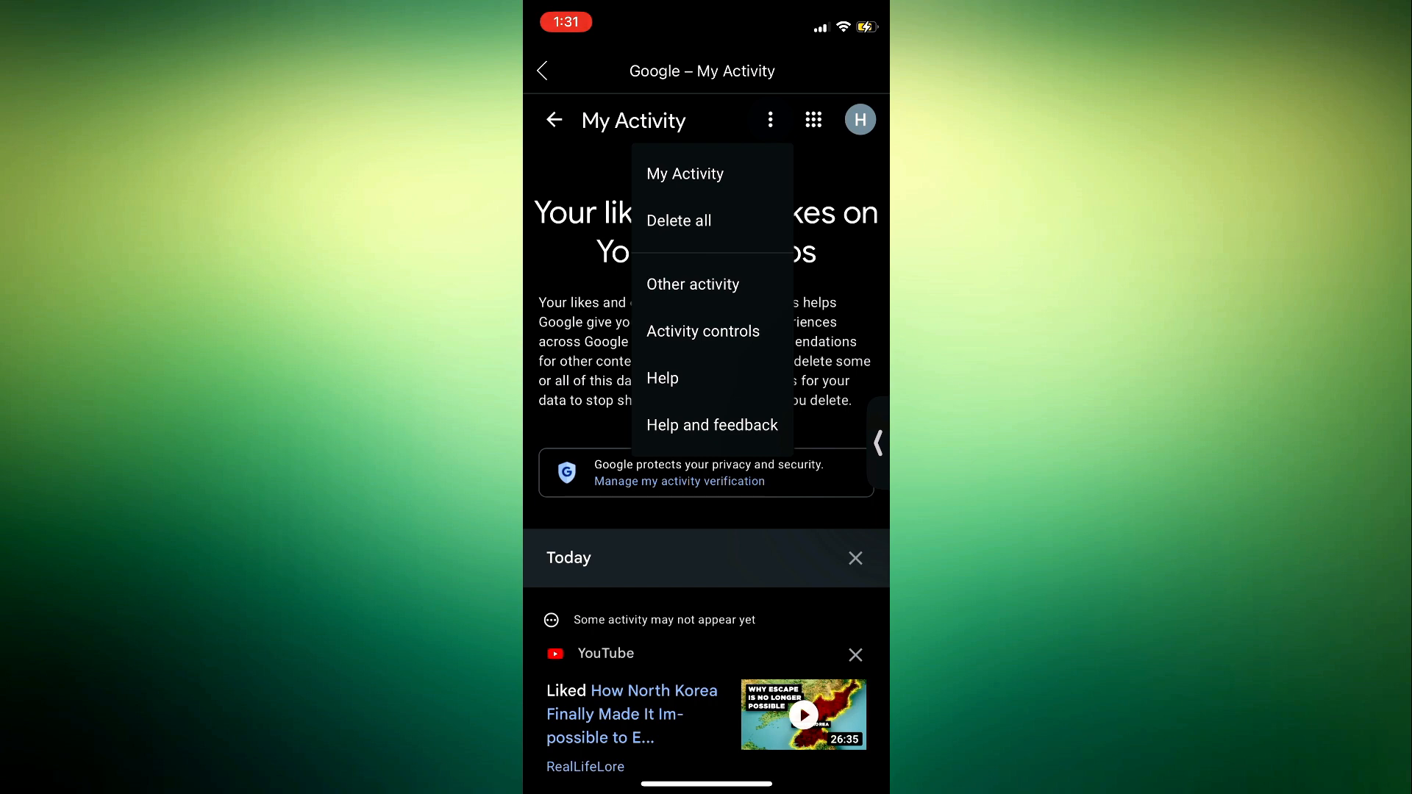
Delete all YouTube likes and dislikes and confirm in the dialog
click(678, 221)
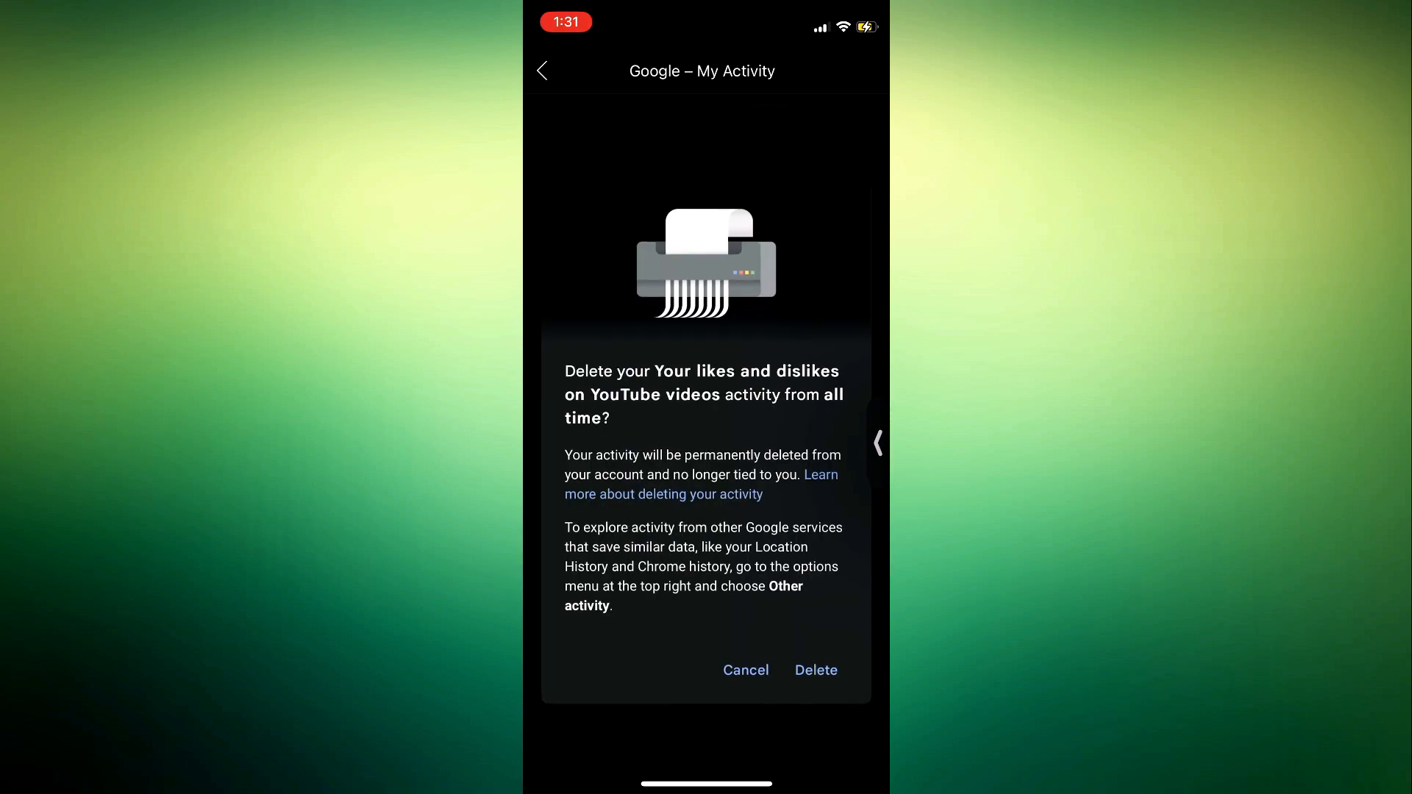
click(816, 670)
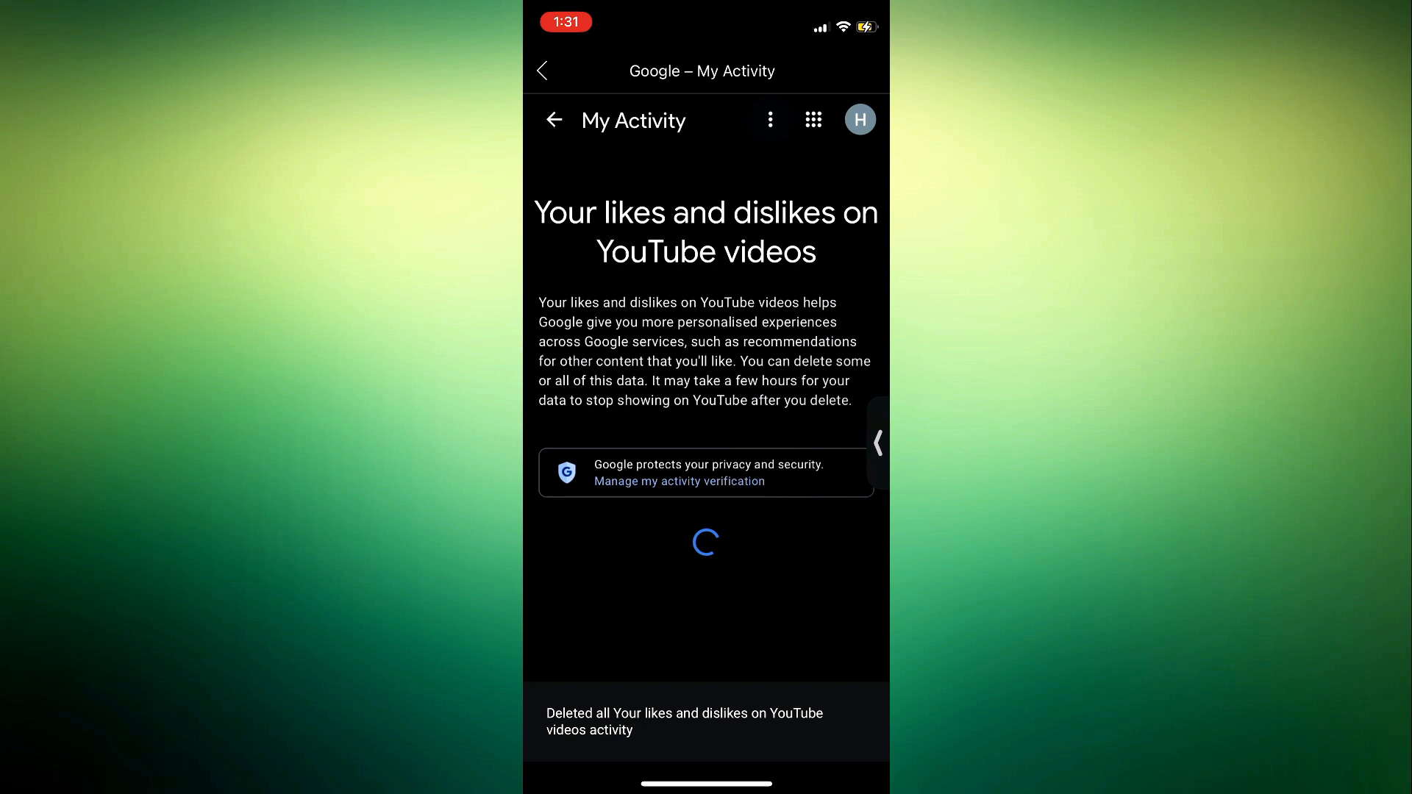